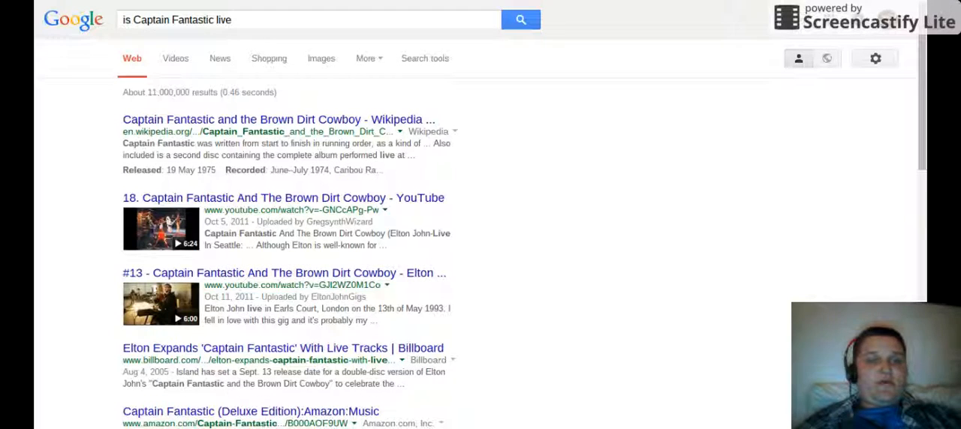
- Scroll through the current results, then query 'Captain Fantastic' to list the 2015 film and Elton John album
scroll("down", 3)
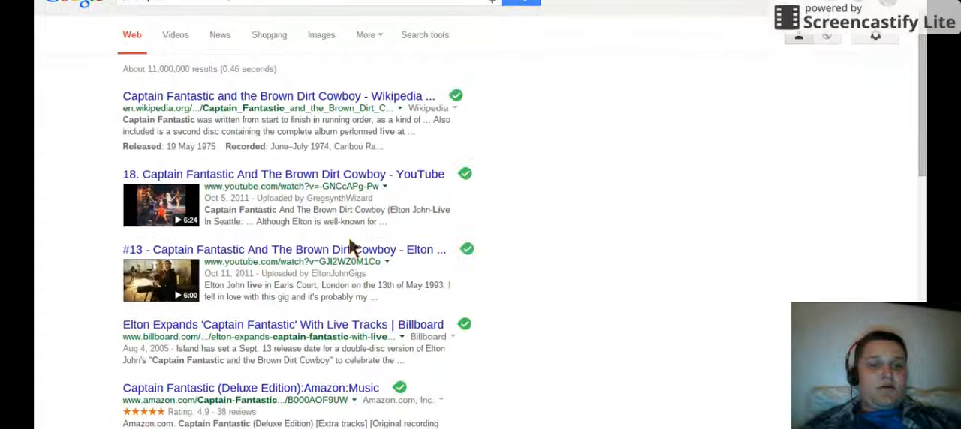
scroll("down", 3)
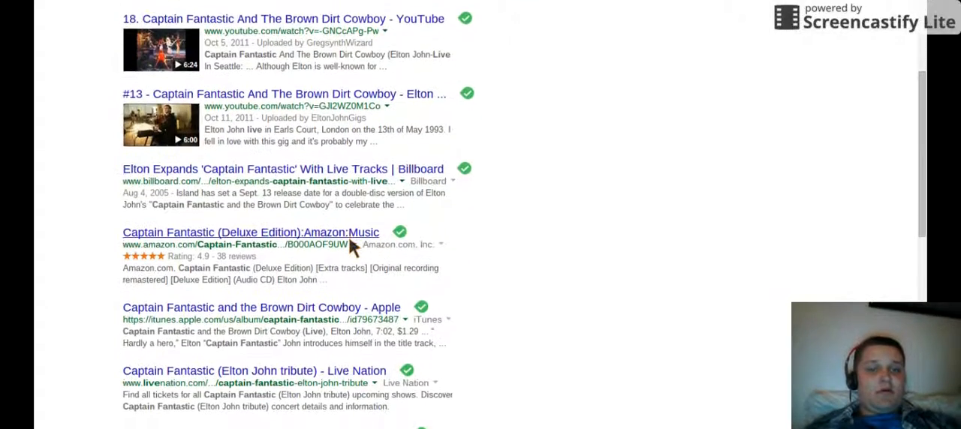
scroll("down", 3)
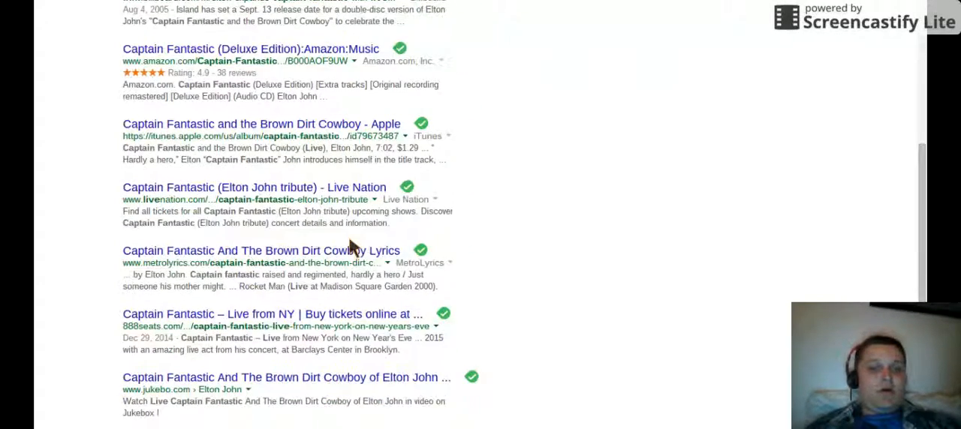
scroll("down", 3)
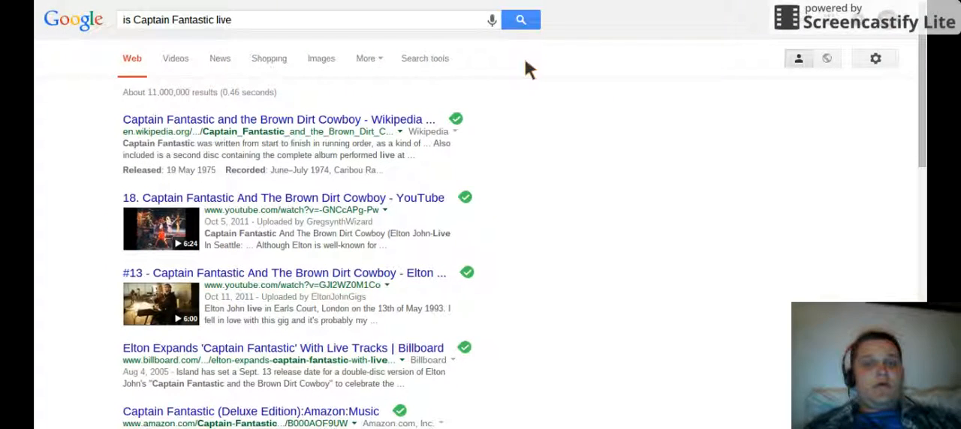
left_click(488, 20)
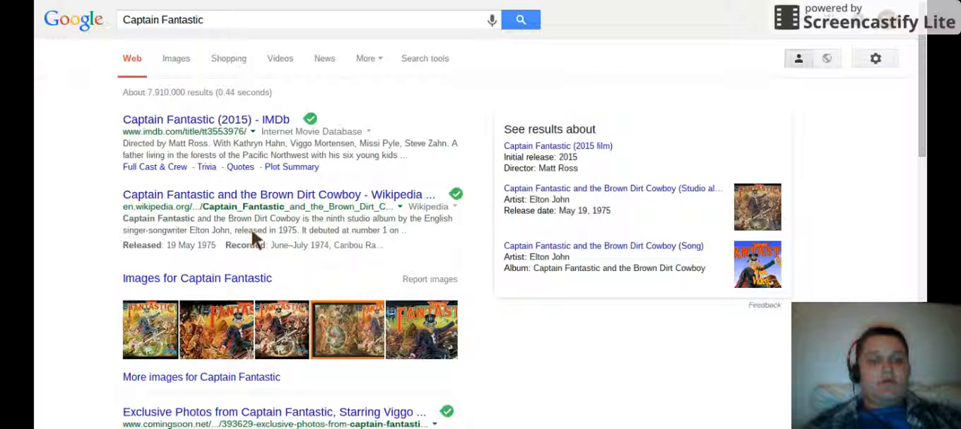
mouse_move(189, 234)
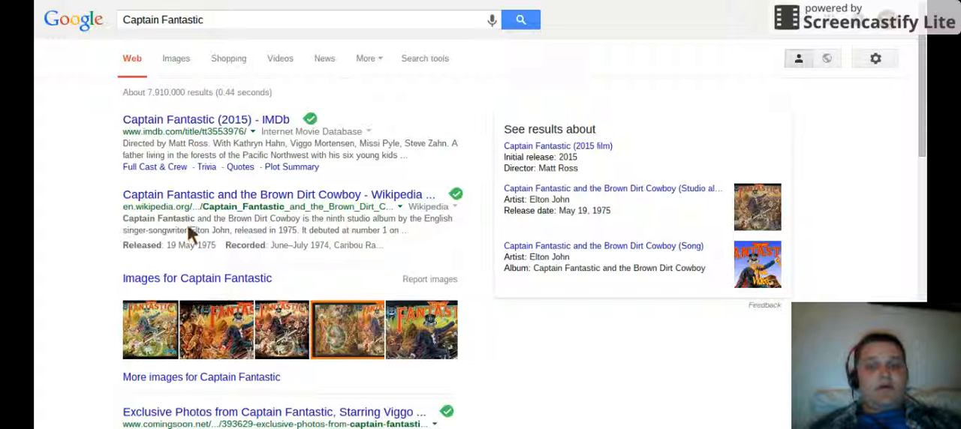
mouse_move(670, 222)
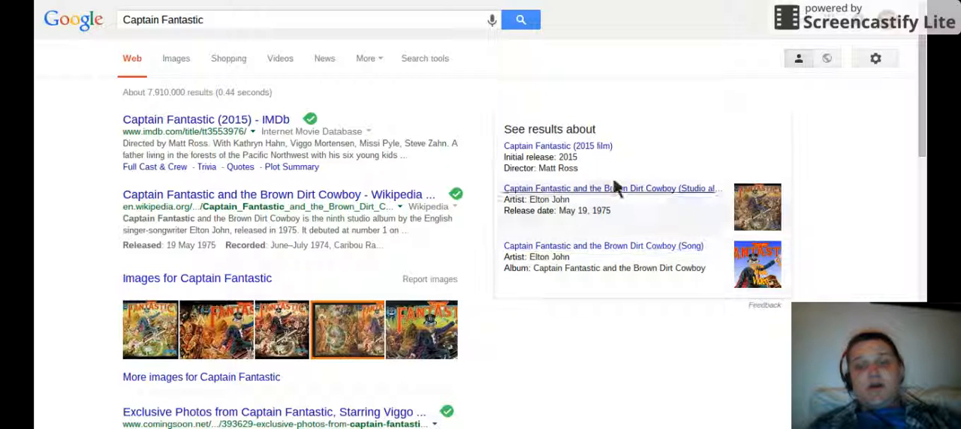
mouse_move(336, 149)
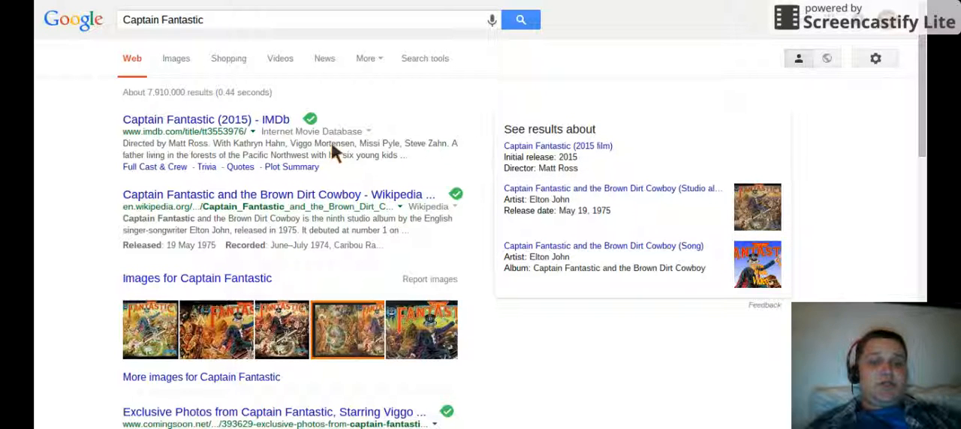
scroll("down", 3)
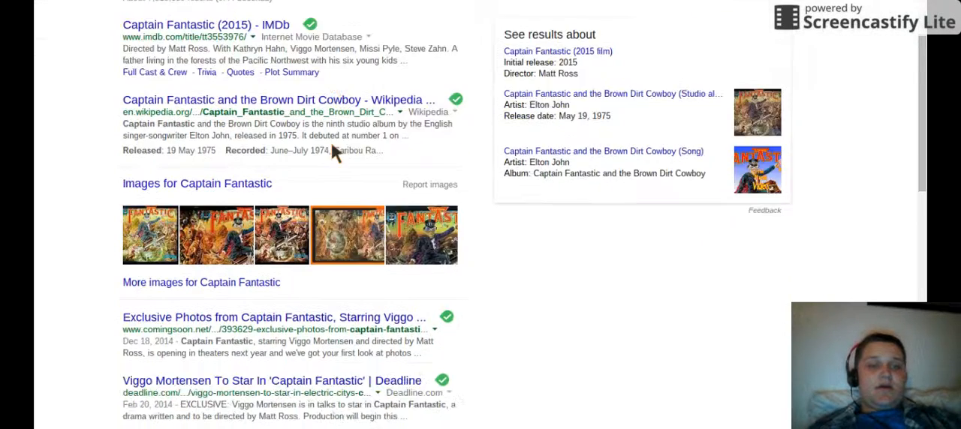
scroll("down", 3)
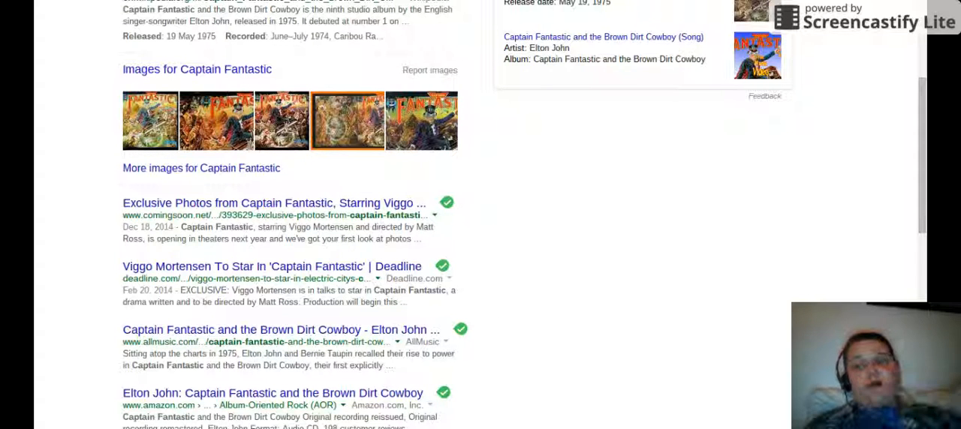
mouse_move(580, 167)
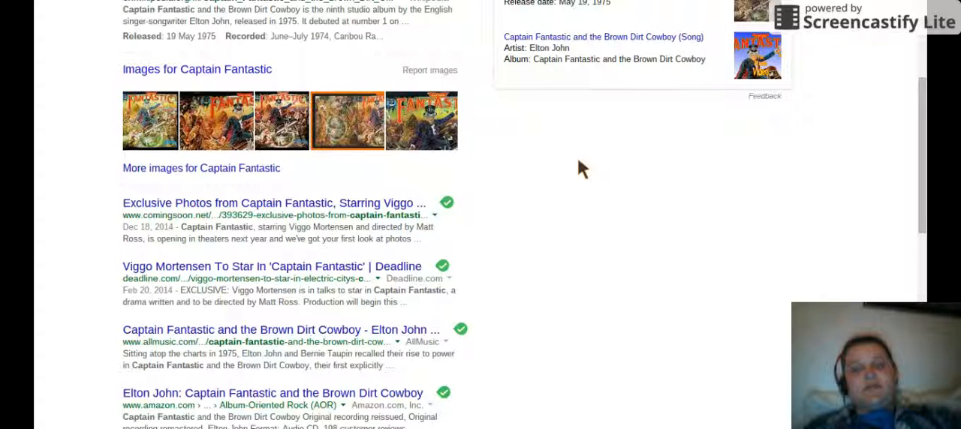
mouse_move(547, 279)
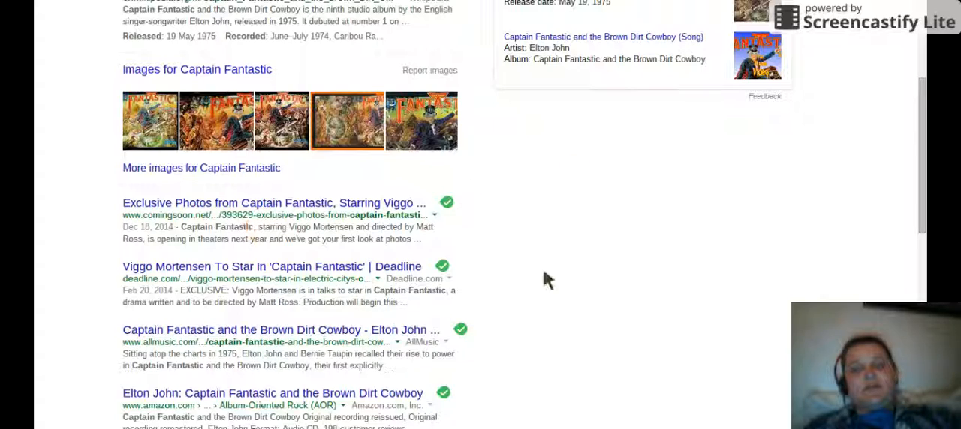
scroll("down", 3)
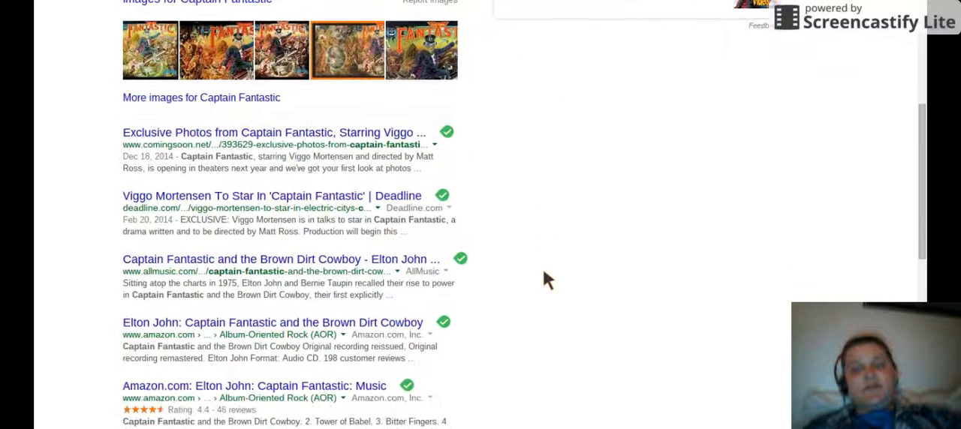
scroll("down", 3)
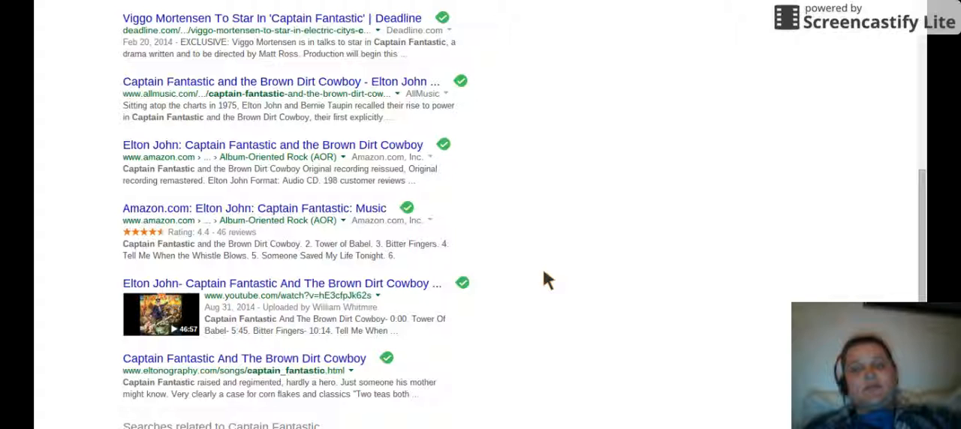
scroll("down", 3)
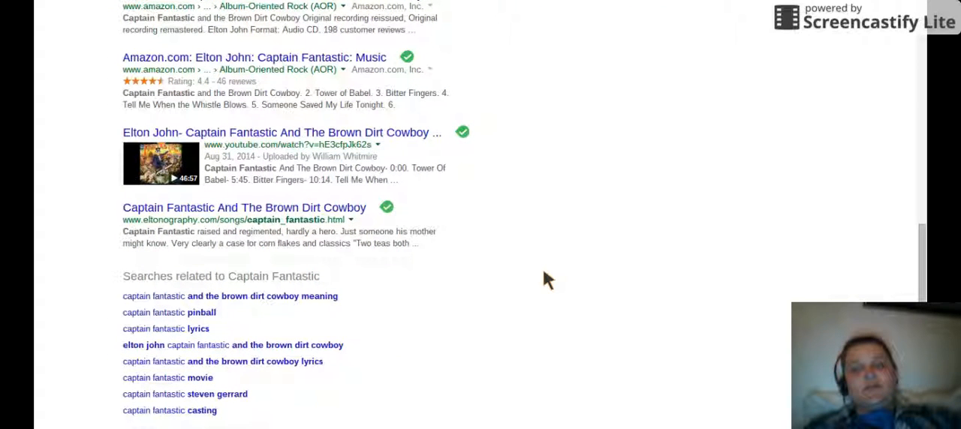
scroll("down", 3)
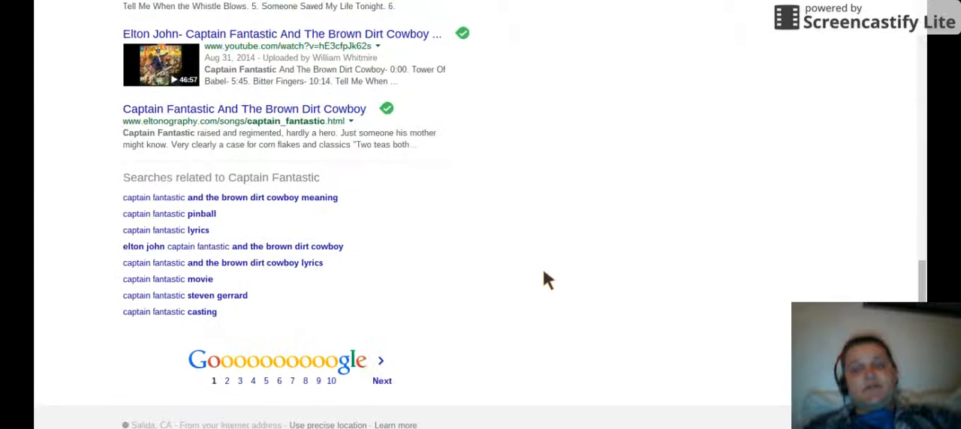
scroll("down", 3)
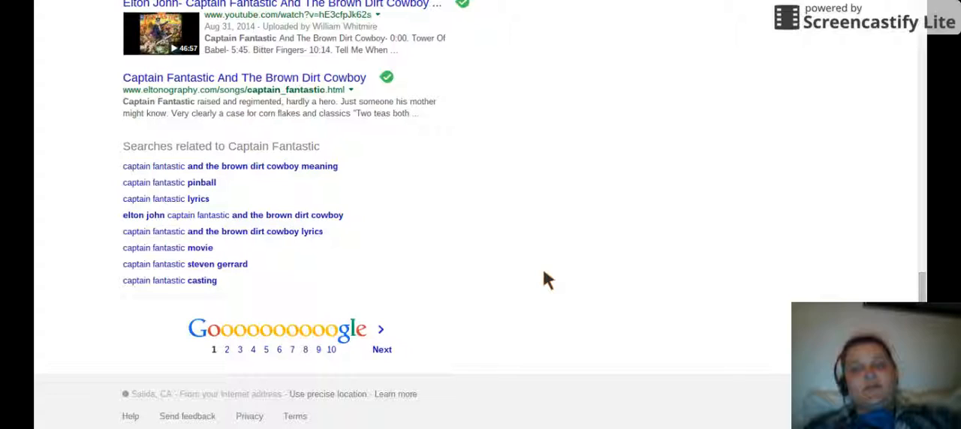
scroll("up", 3)
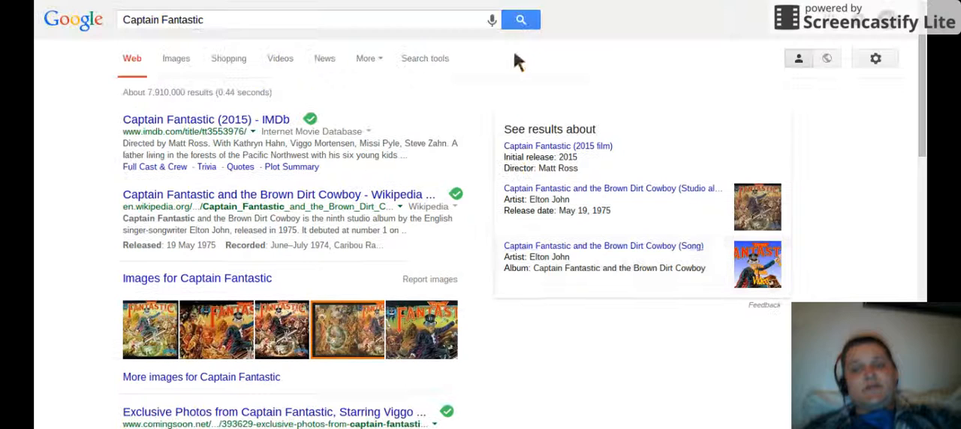
mouse_move(544, 150)
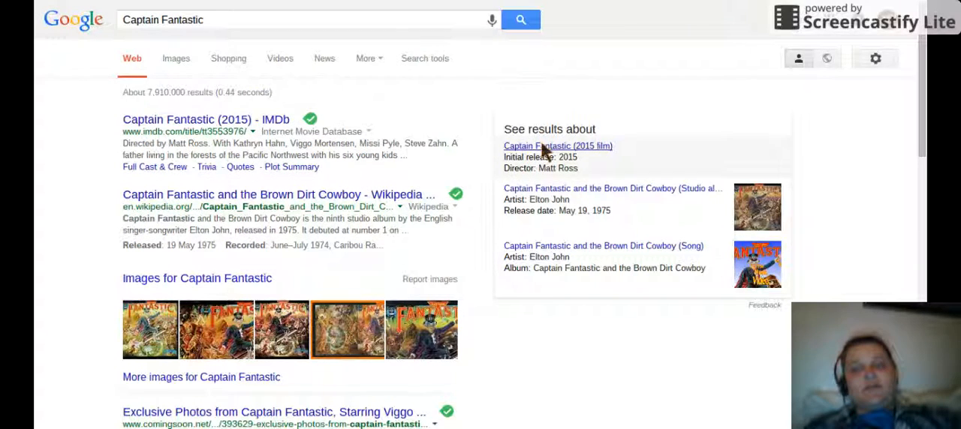